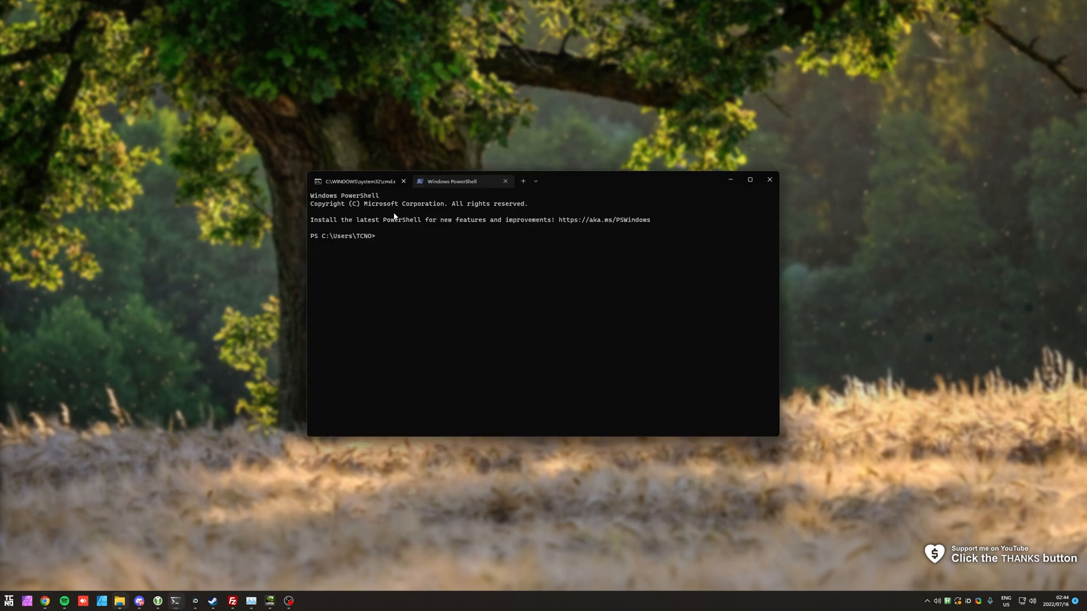
Run pip freeze piped into pip install --upgrade to upgrade every installed package
text(pip freeze | %{$_.split('==')[0]} | %{pip install --upgrade $_})
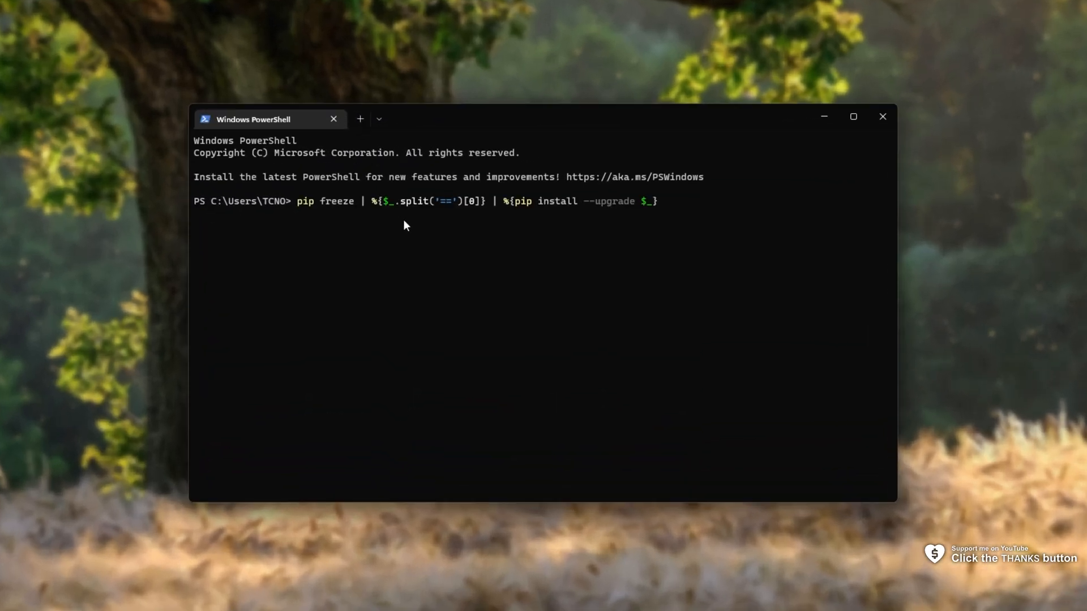
mouse_move(547, 297)
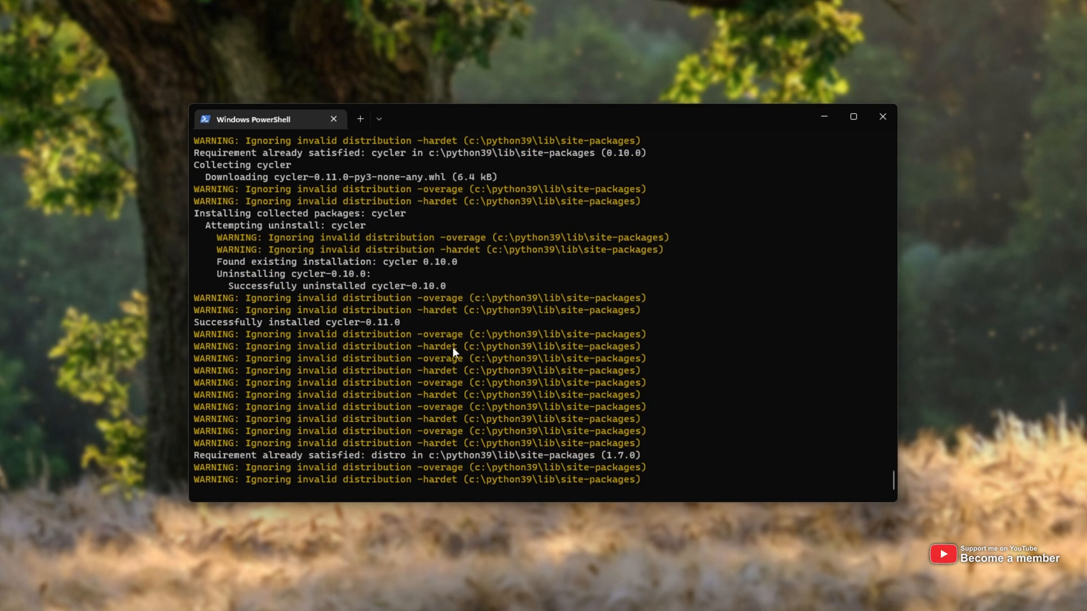
Scroll through the upgrade output until it finishes, then close PowerShell
scroll(down, 3)
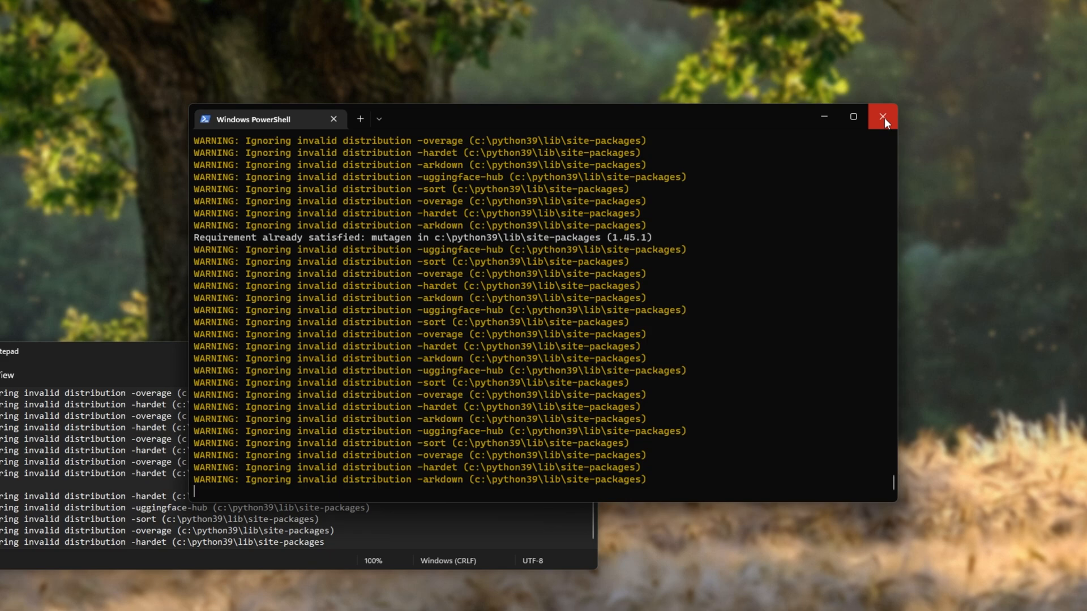
click(881, 117)
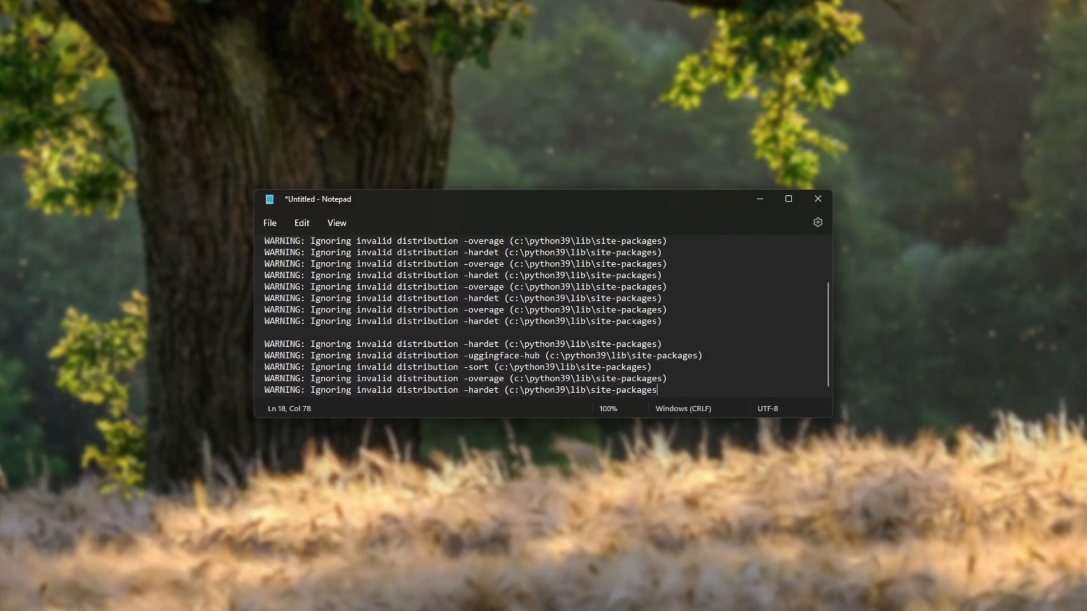
Copy the c:\python39\lib\site-packages path from the warnings and open it in Explorer
scroll(up, 3)
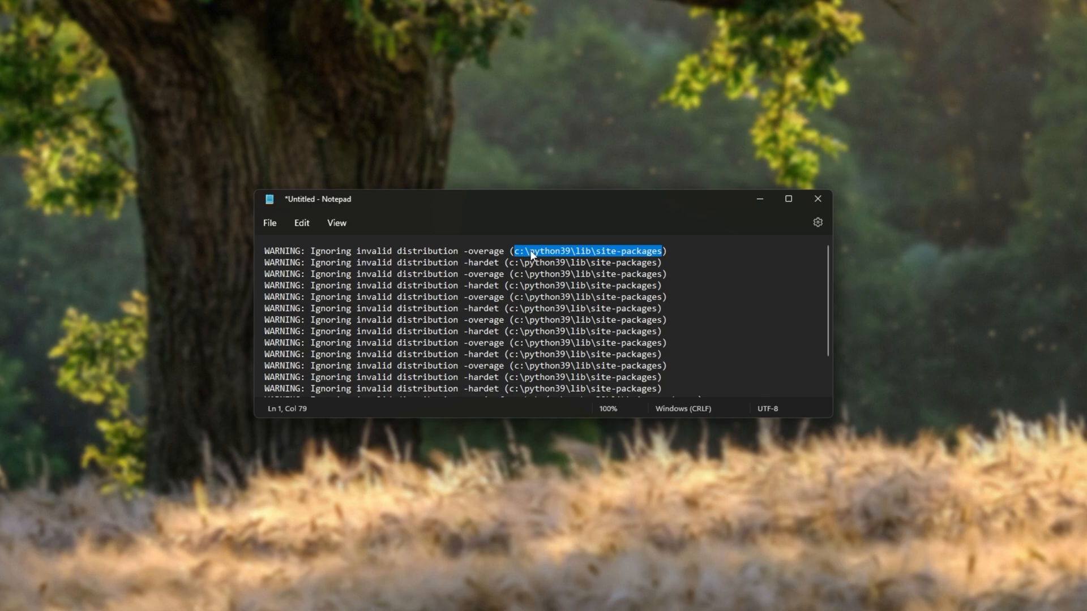
mouse_move(661, 273)
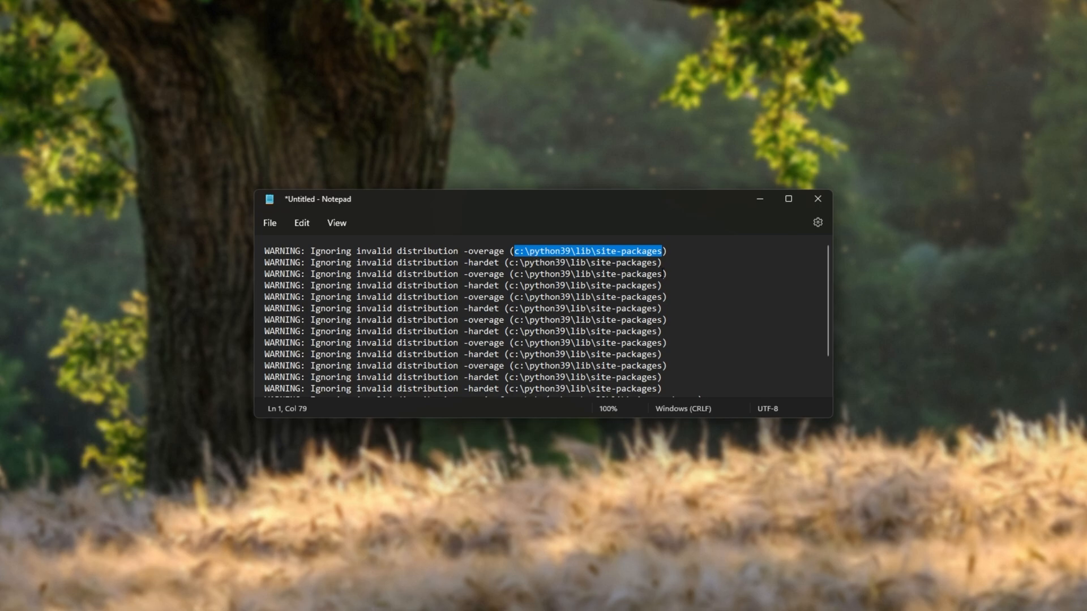
key(Win+r)
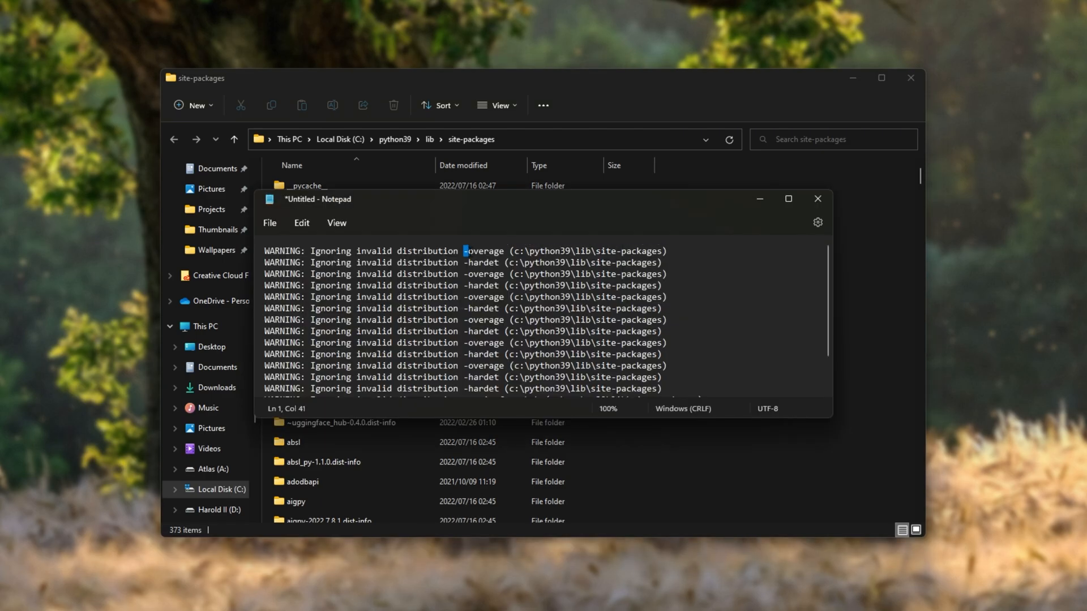
Select the flagged name -overage in Notepad, then bring the site-packages window forward
double_click(483, 251)
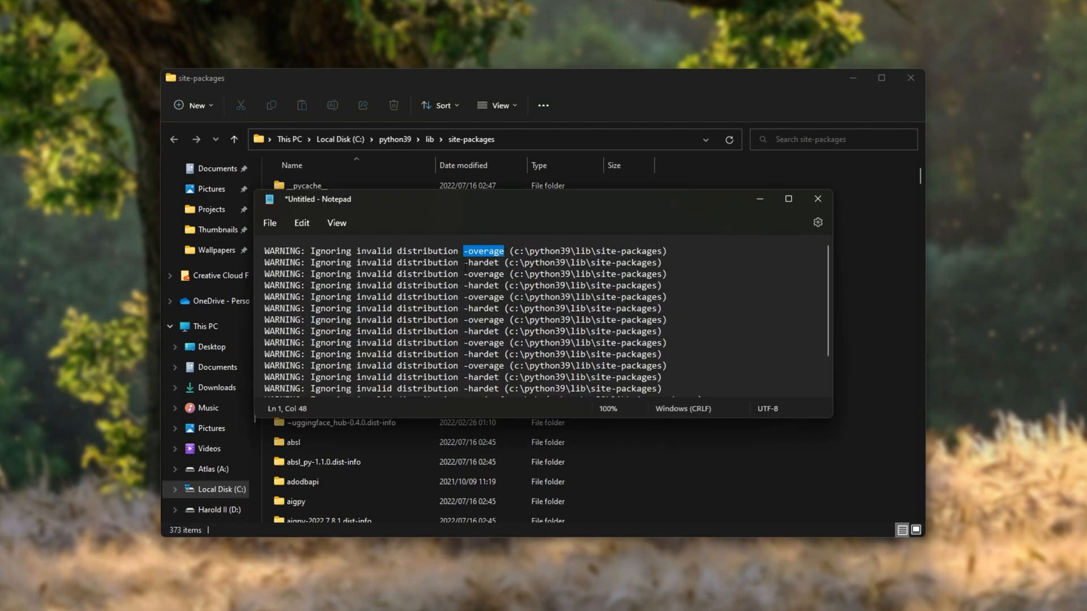
double_click(481, 262)
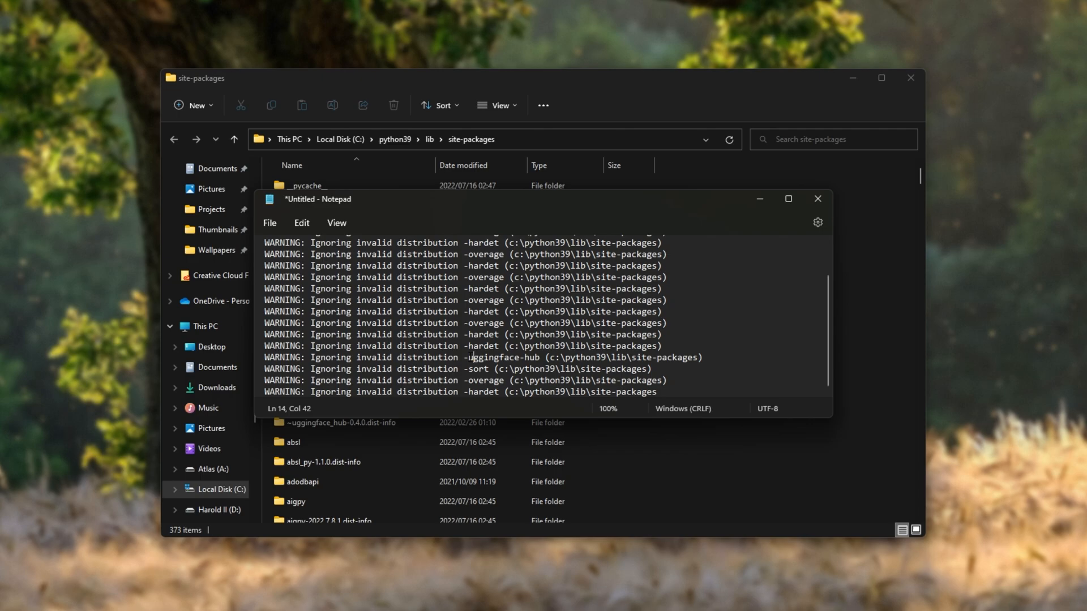
click(816, 199)
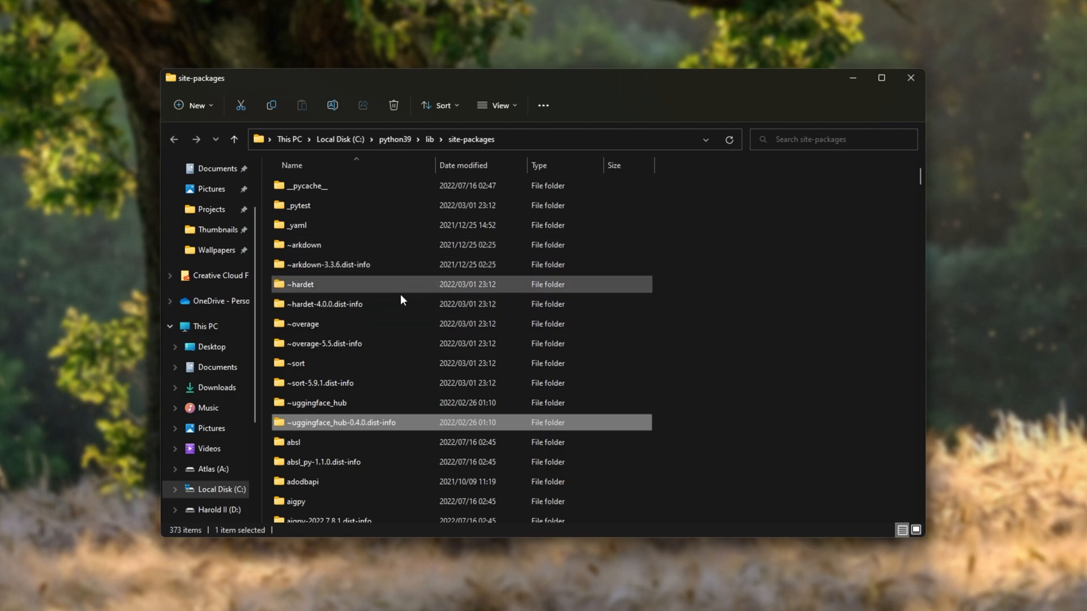
Select ~arkdown through ~uggingface_hub-0.4.0.dist-info and delete them, leaving 363 items
click(302, 244)
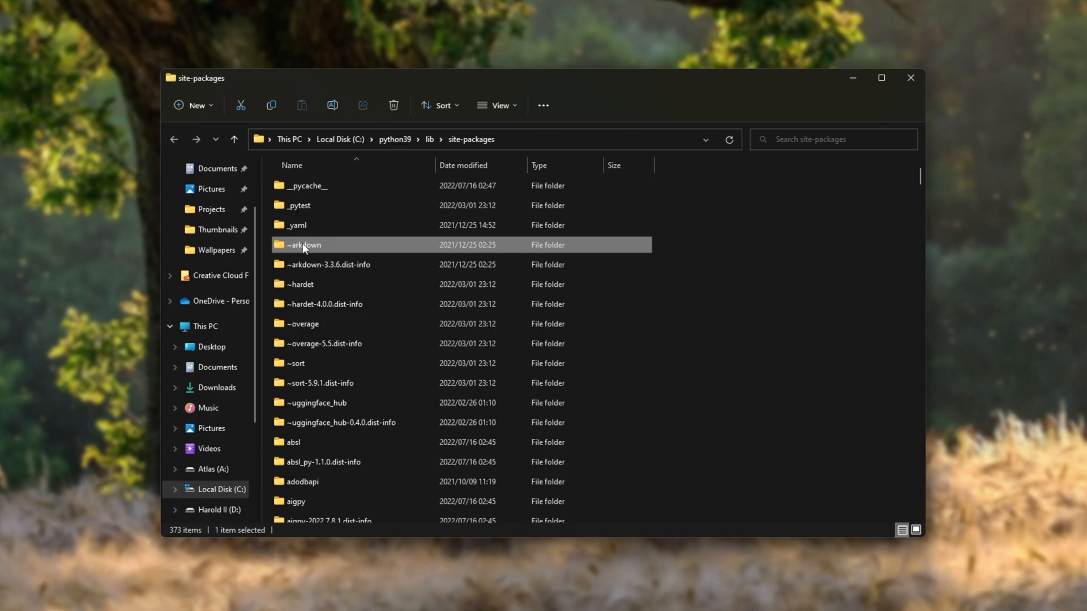
mouse_move(287, 253)
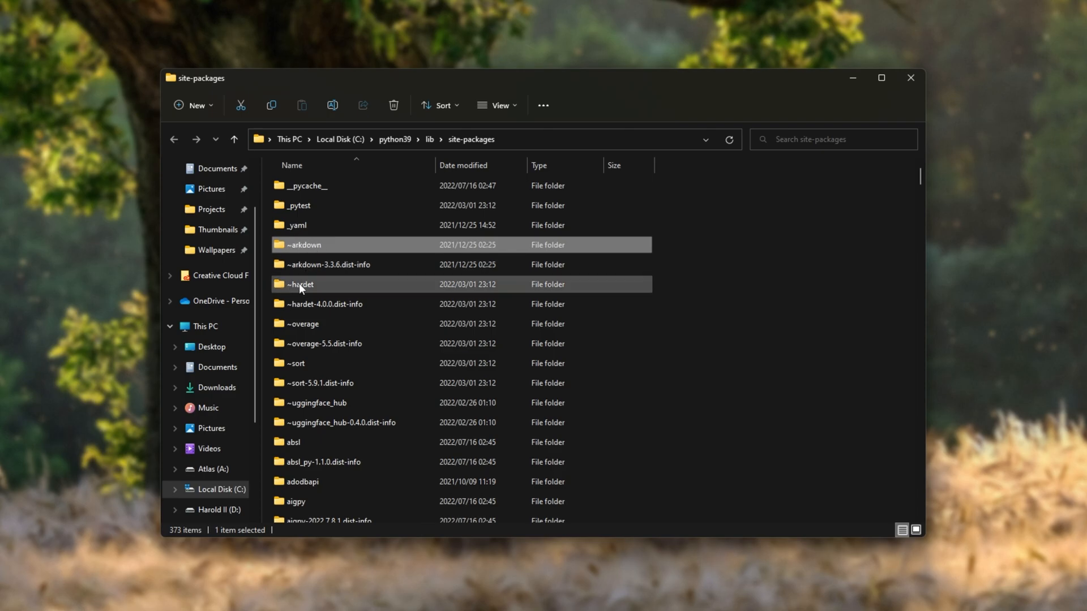
mouse_move(291, 324)
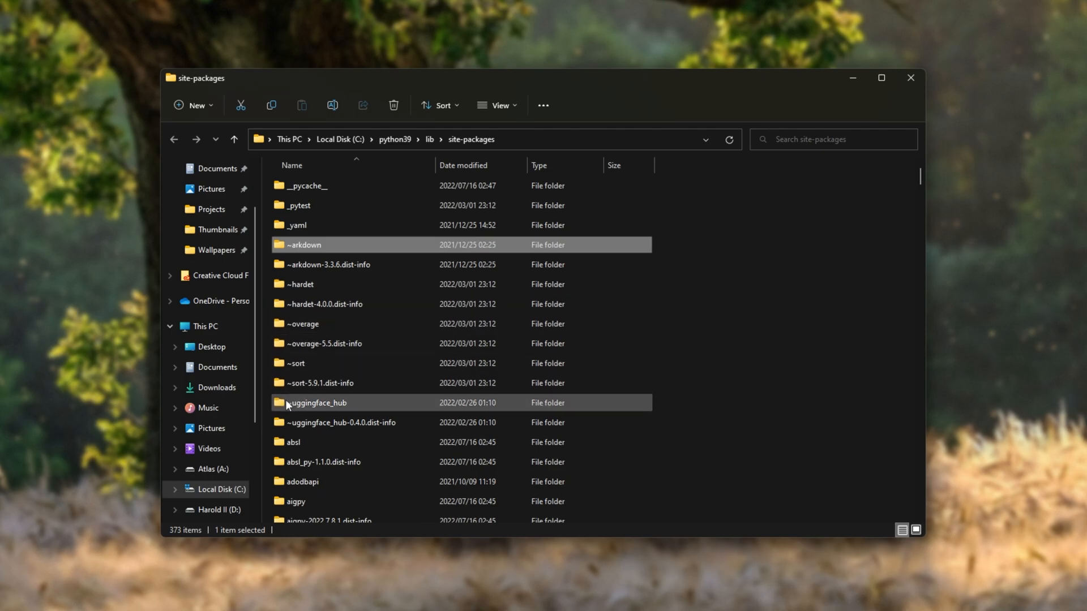
mouse_move(669, 426)
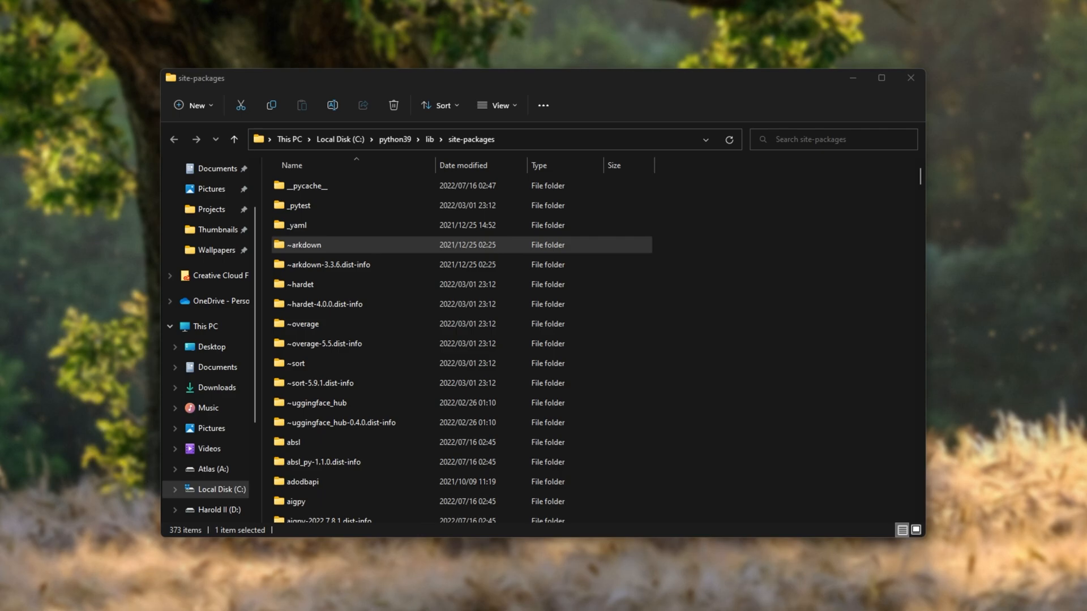
click(339, 422)
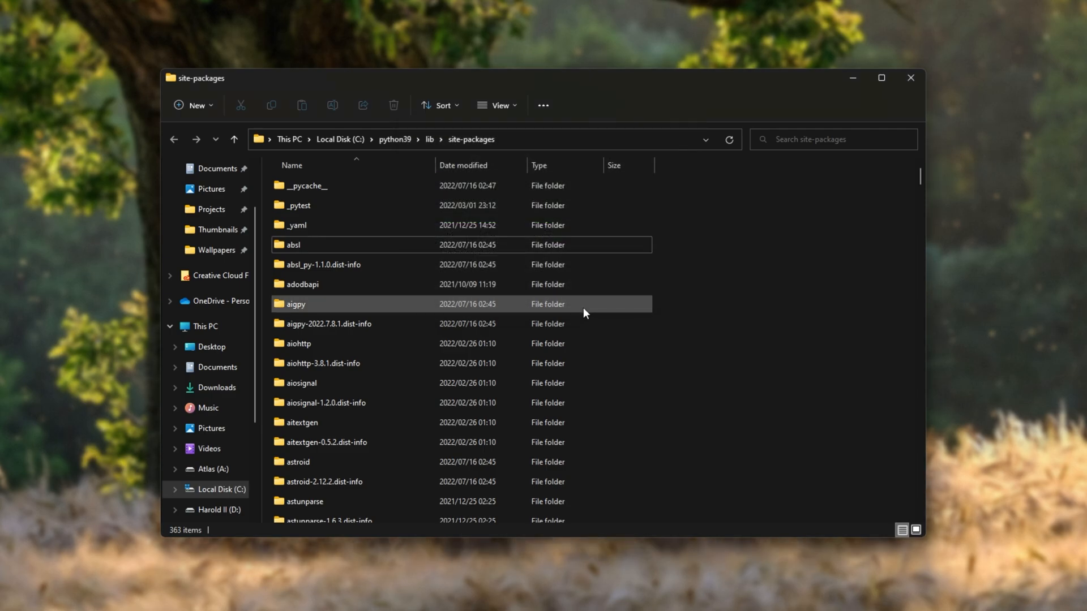
Scroll site-packages to verify no tilde-prefixed folders remain, then close Explorer
scroll(down, 3)
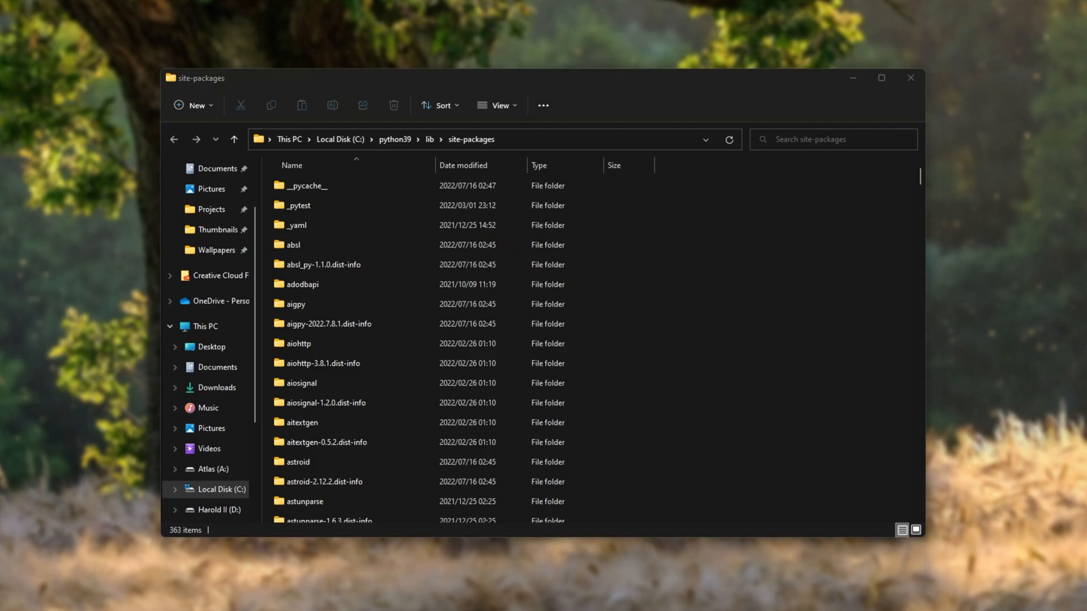
click(439, 105)
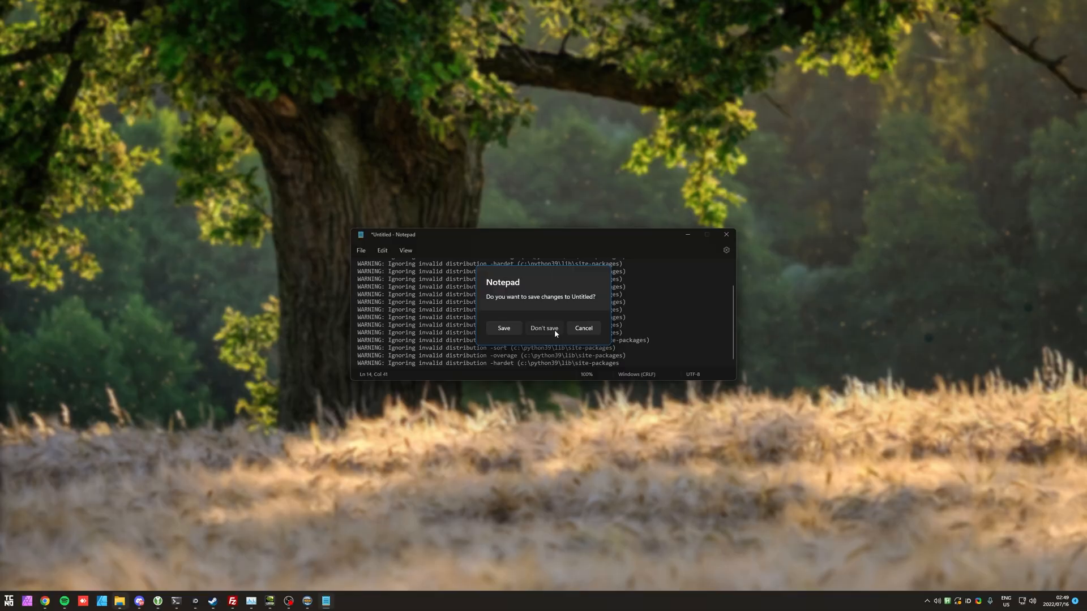
Close Notepad with Don't save, discarding the warning list
click(543, 327)
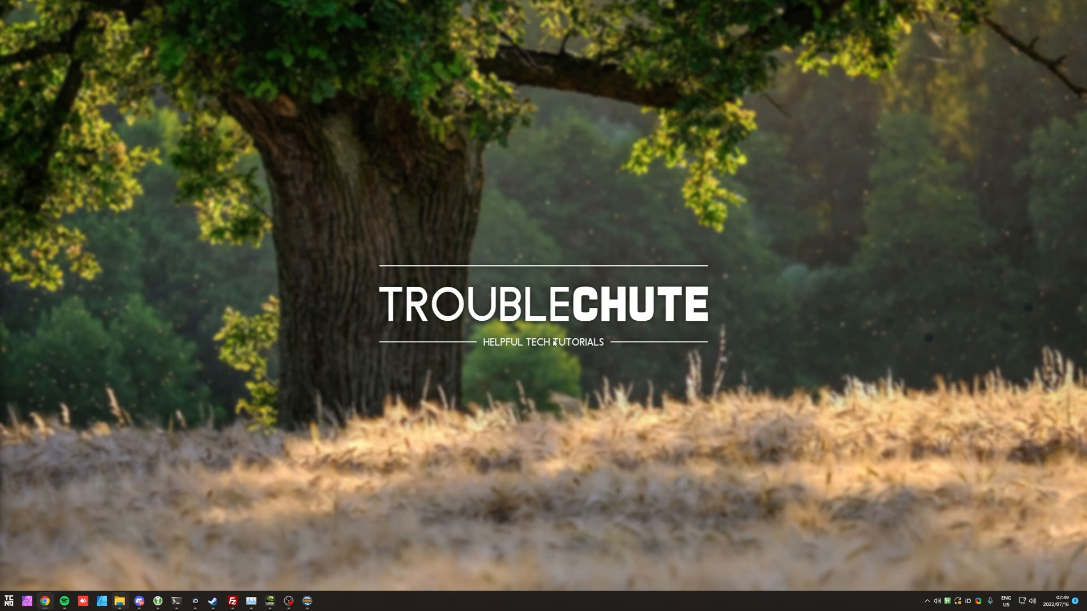
mouse_move(555, 346)
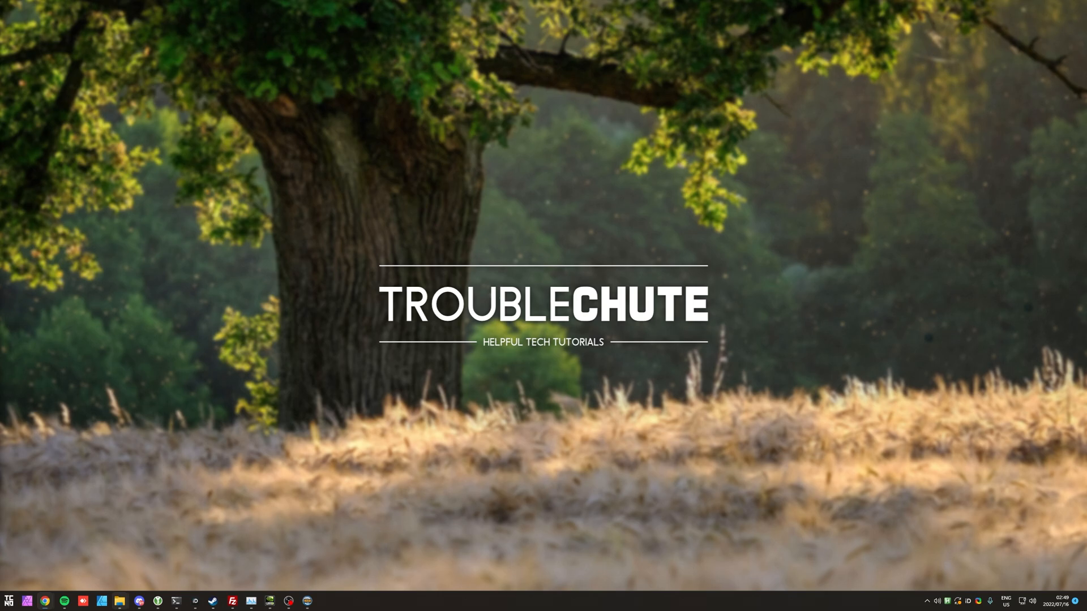